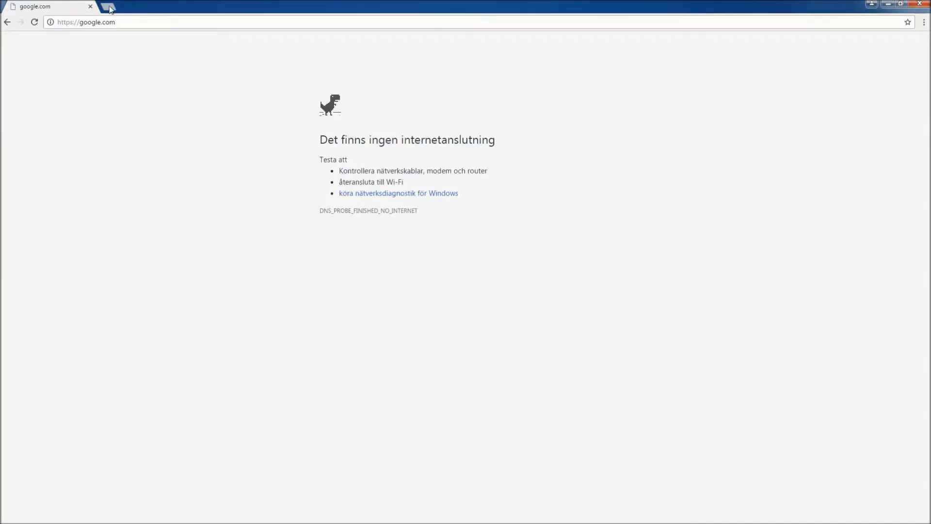
Open a new Chrome tab for the firewall address 192.168.1.1
left_click(110, 7)
type("192.168.1")
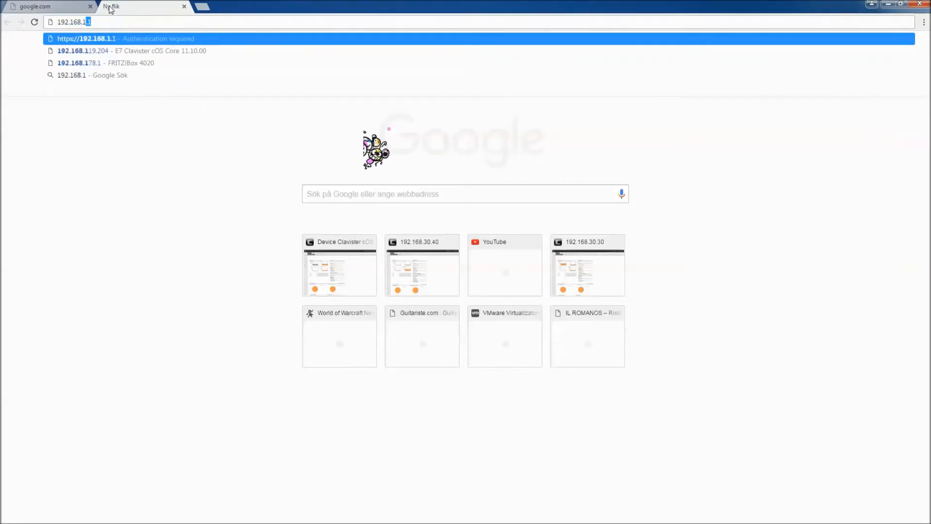
Load the 192.168.1.1 login page and log in to reach the Setup Wizard
key("Enter")
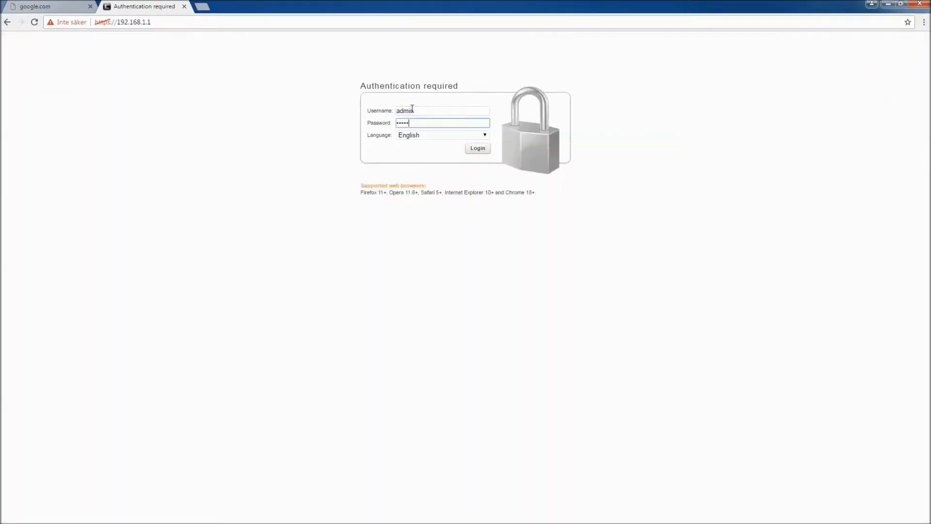
left_click(477, 148)
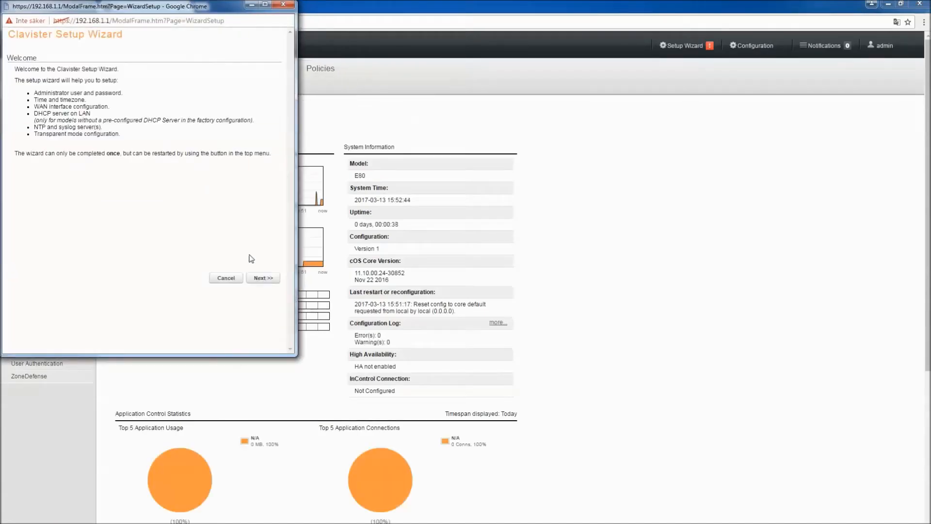
Accept default administrator password and time zone settings, keeping Normal Mode
left_click(263, 277)
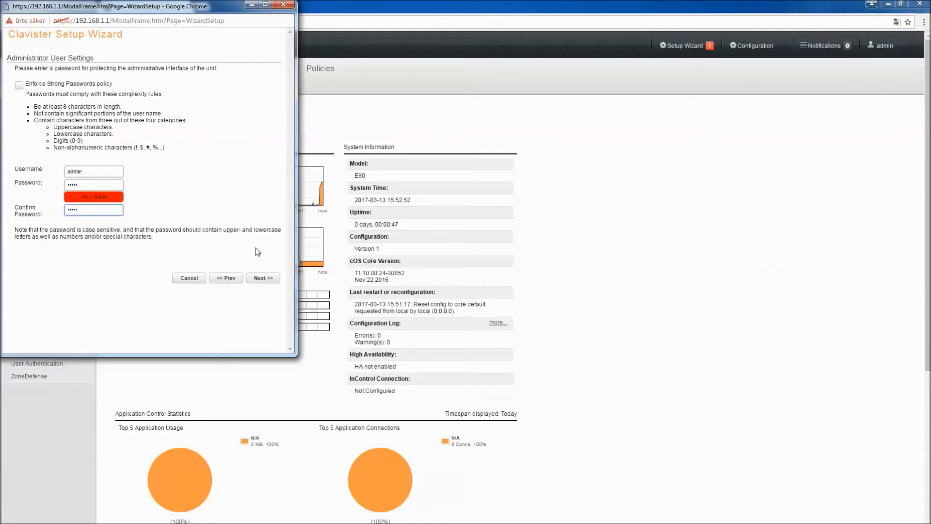
left_click(263, 277)
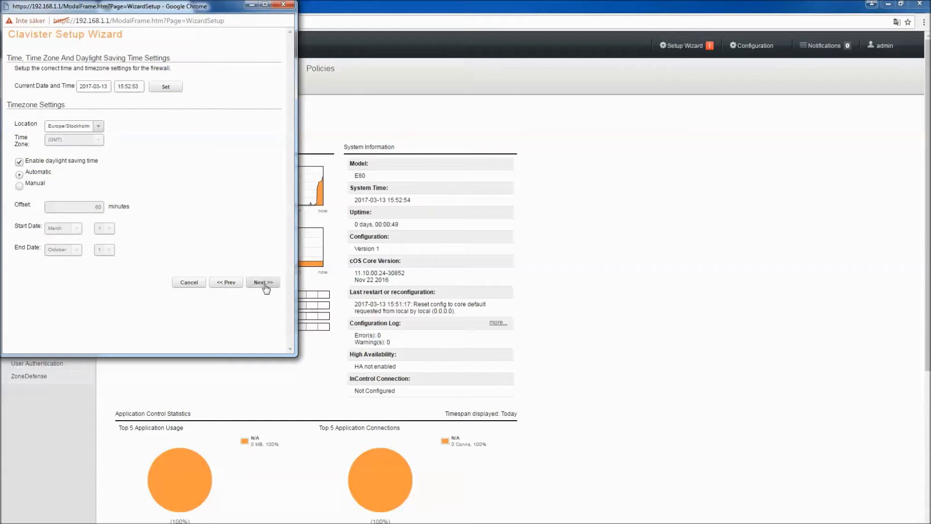
left_click(263, 282)
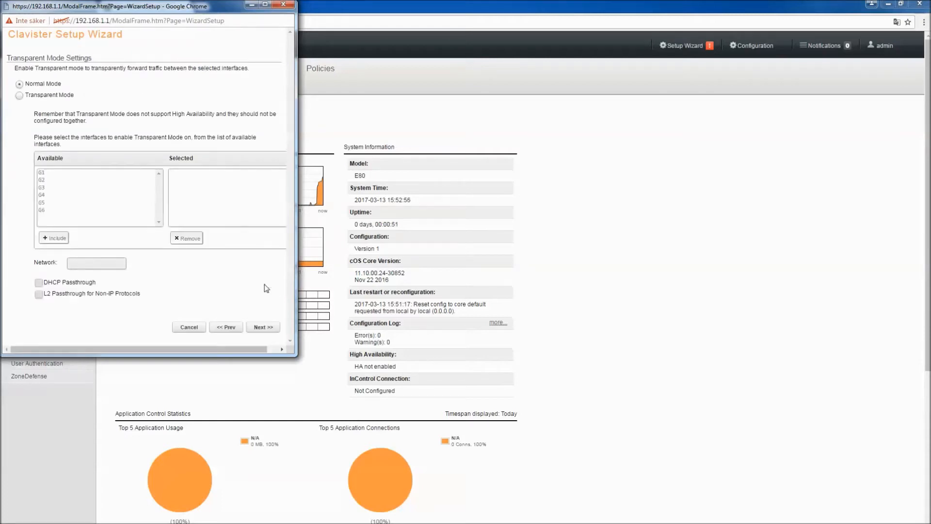
left_click(263, 327)
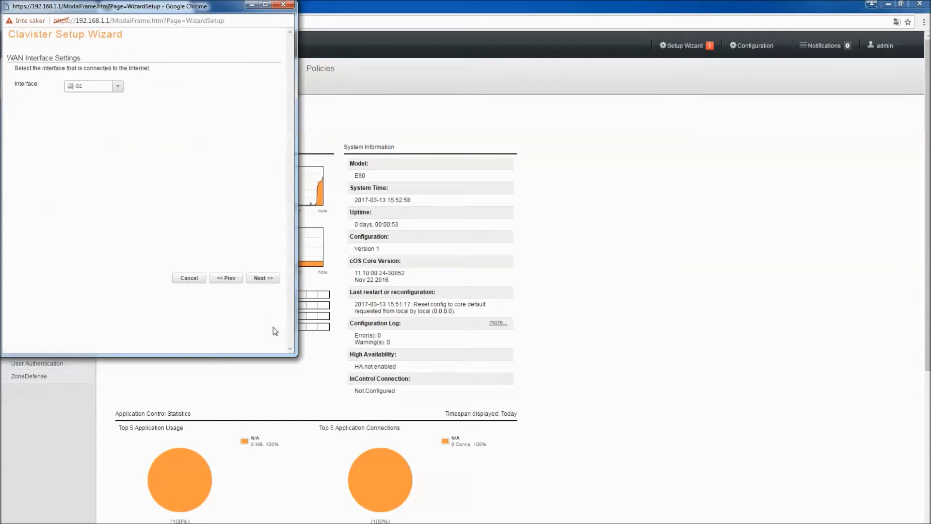
Set WAN to 'DHCP - automatic configuration' with DHCP and helper servers left disabled
left_click(262, 278)
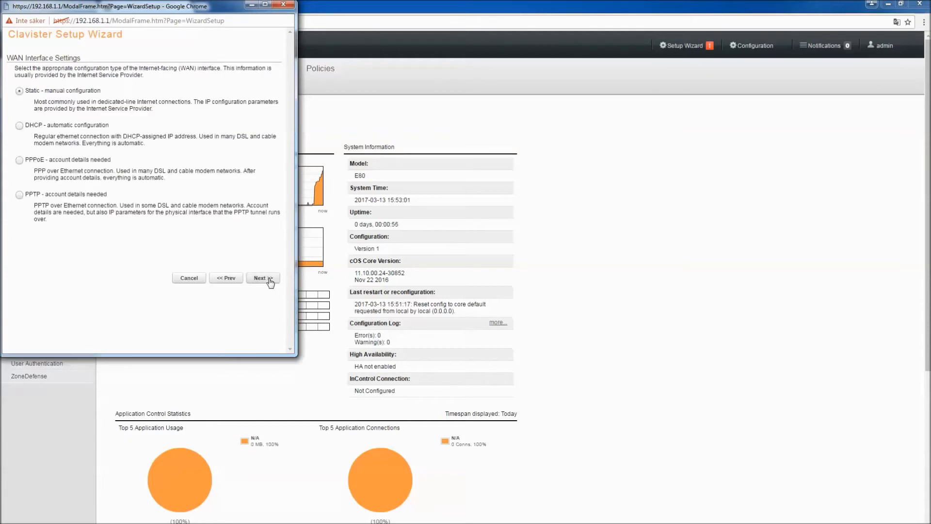
left_click(18, 124)
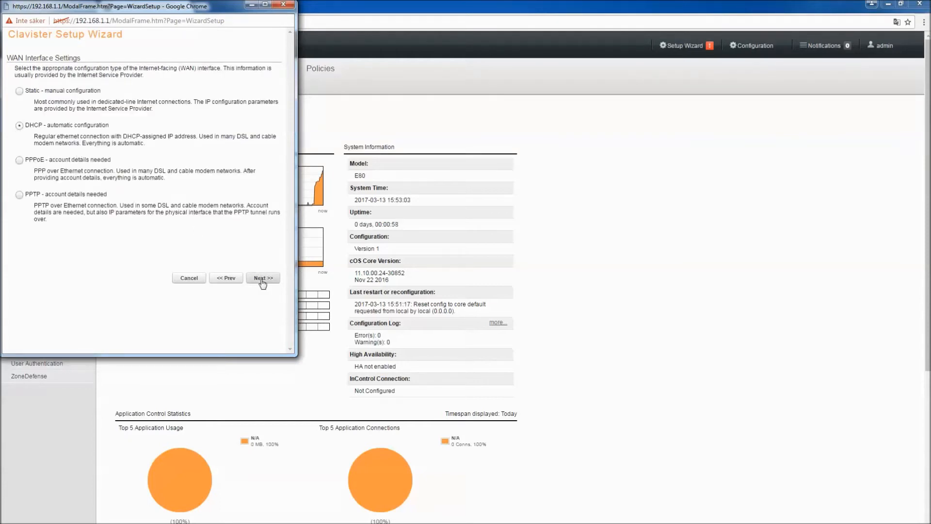
left_click(263, 277)
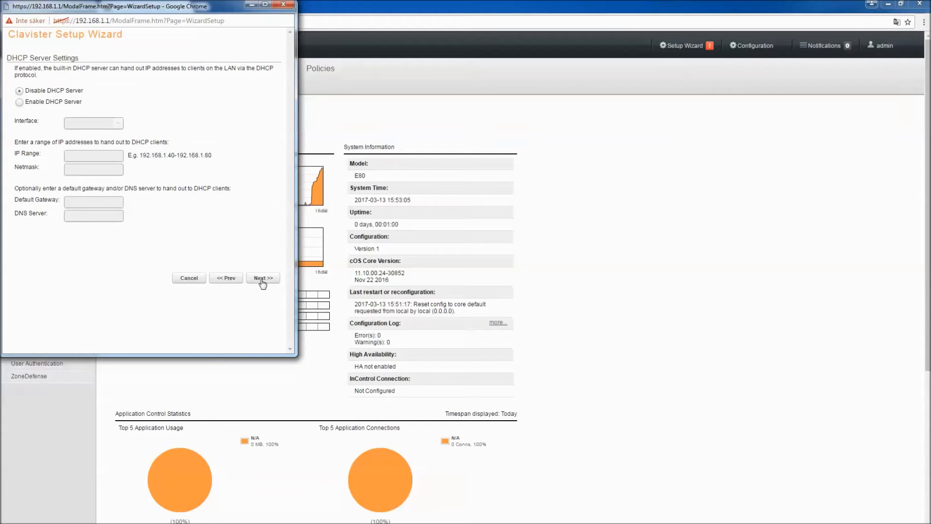
left_click(263, 278)
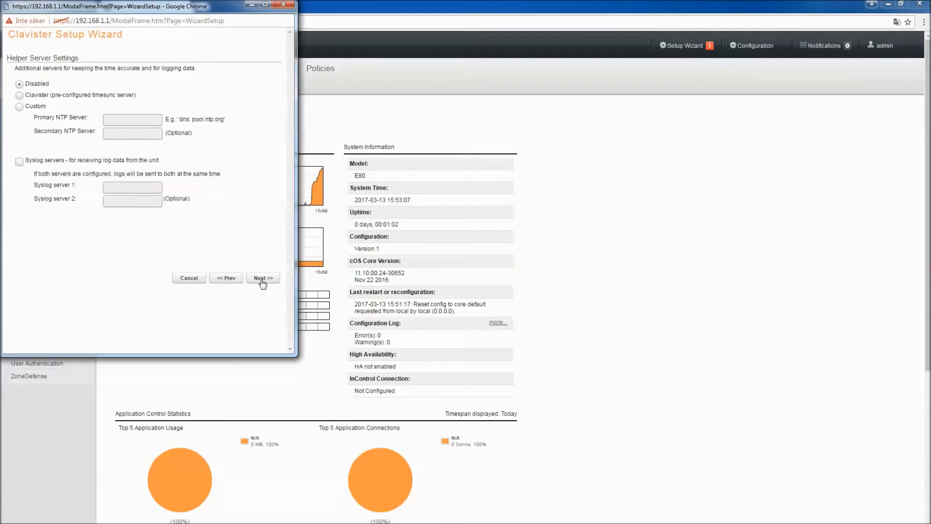
left_click(262, 278)
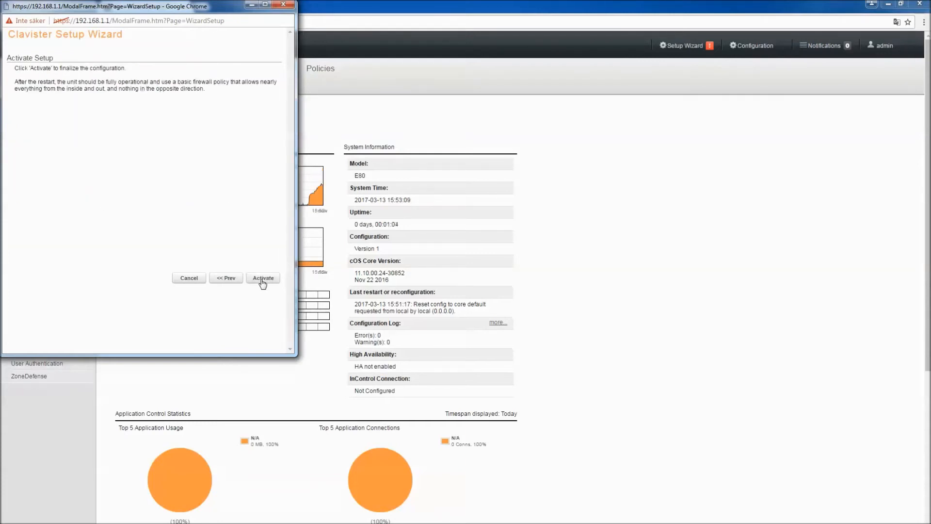
Activate the wizard setup and close the Activate Changes page to commit it
left_click(263, 277)
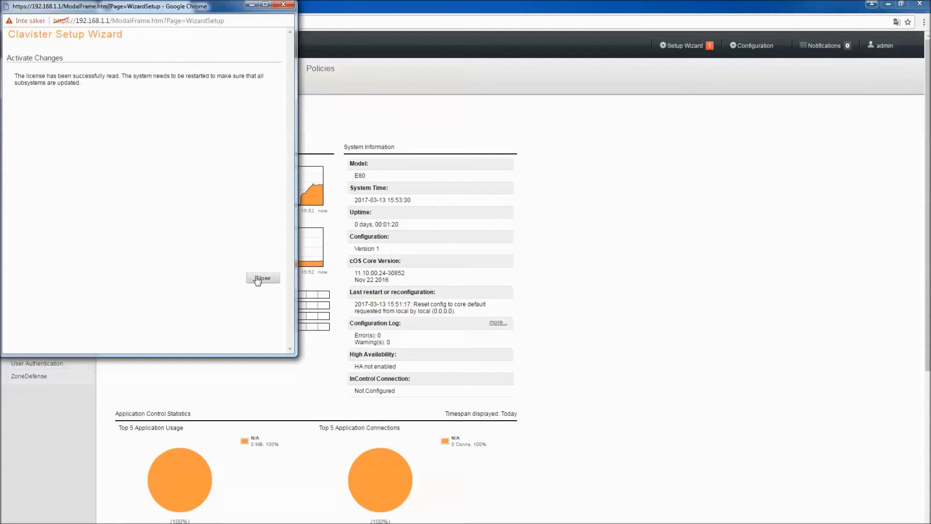
left_click(263, 277)
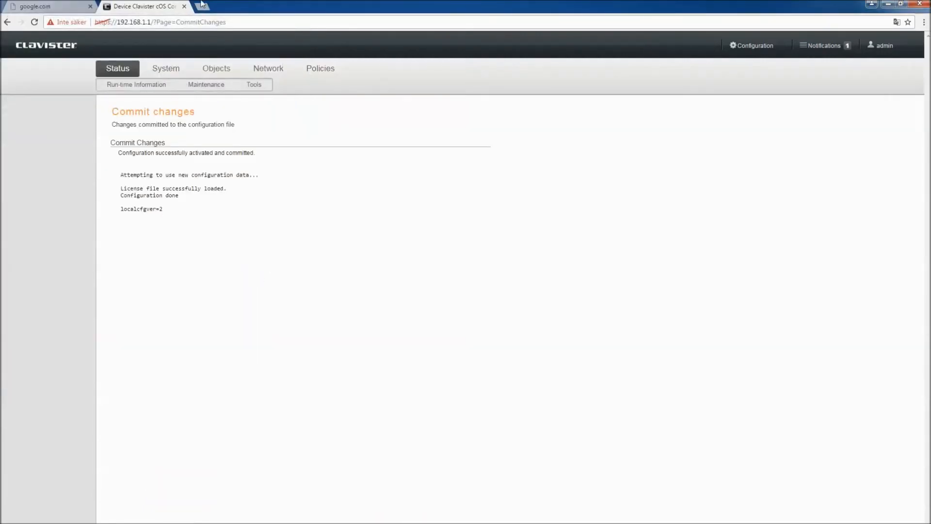